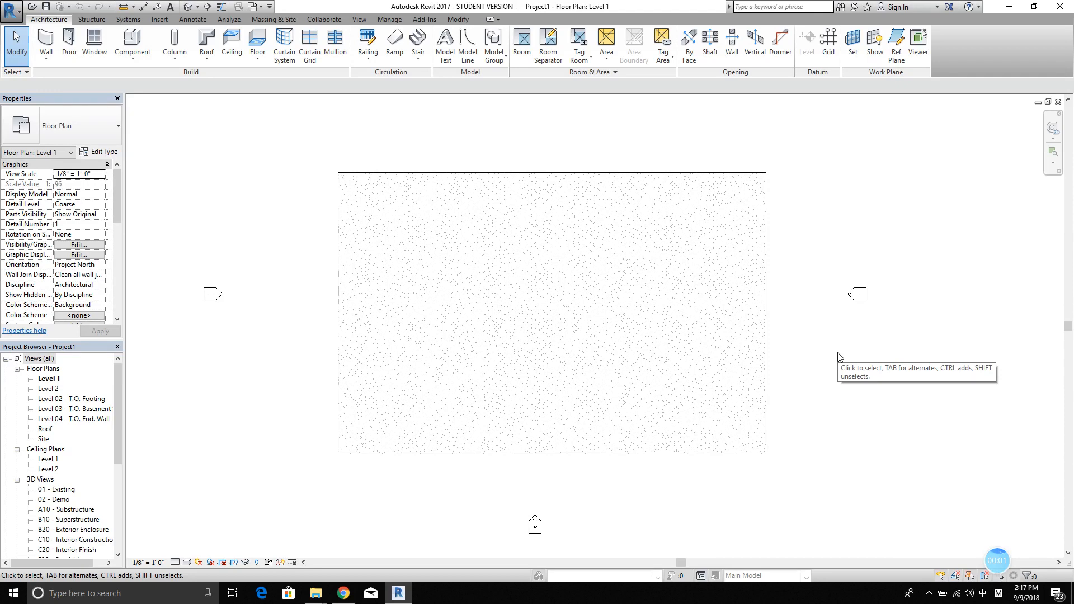
{"action": "mouse_move", "coordinate": [811, 472]}
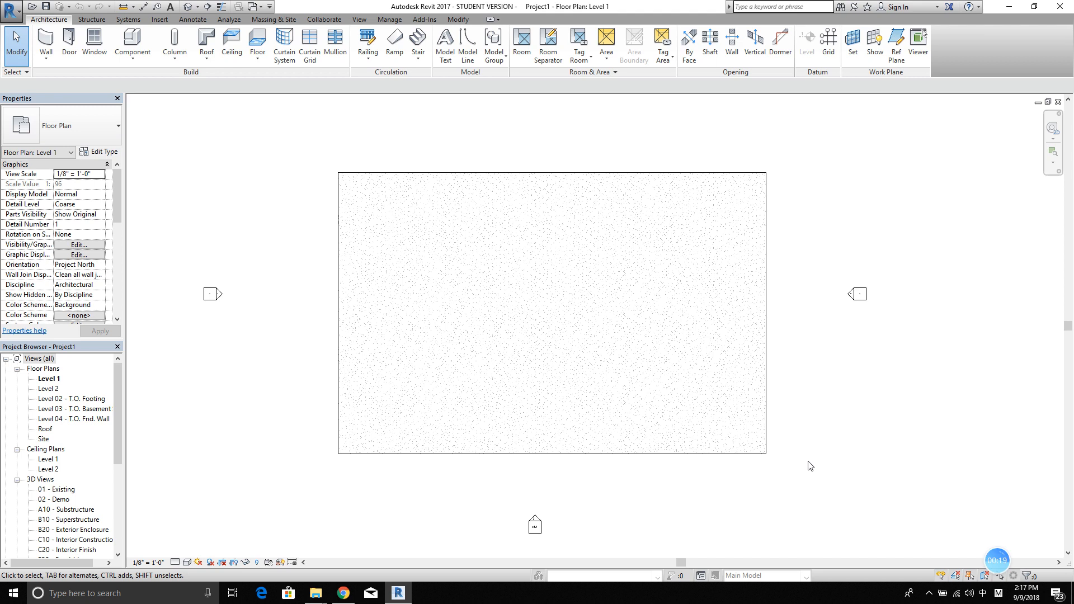
{"action": "mouse_move", "coordinate": [803, 467]}
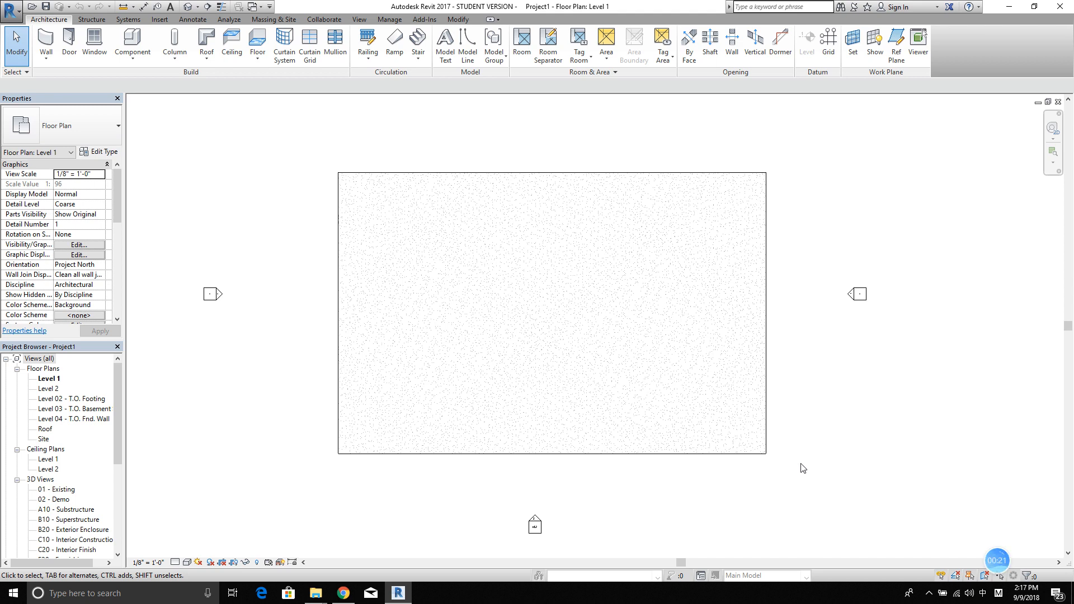
{"action": "mouse_move", "coordinate": [809, 469]}
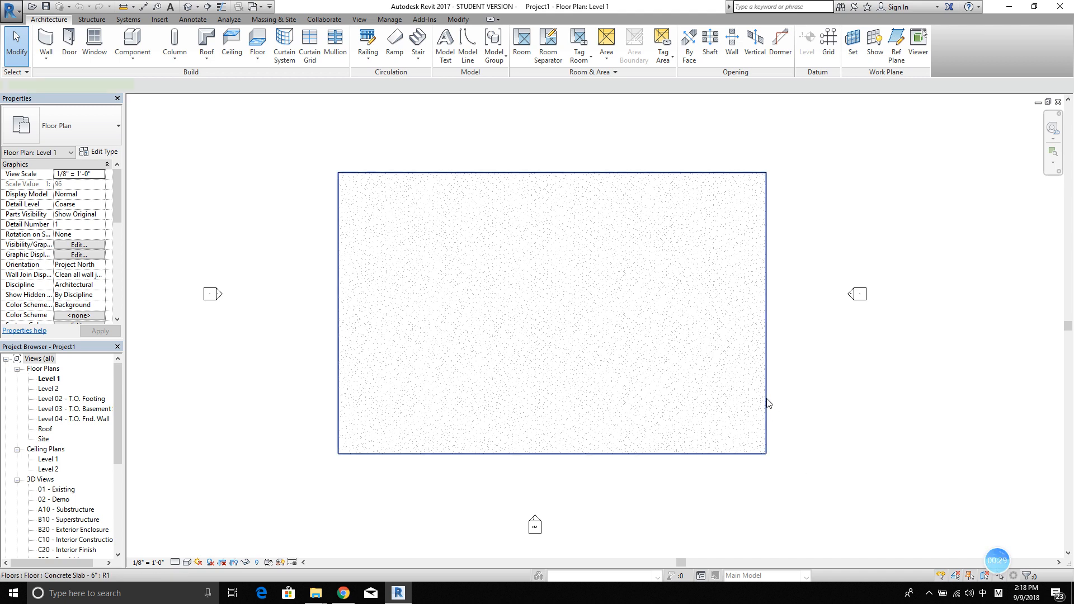
Check the slab's floor type, then launch Dynamo and open cut slab v0.90.dyn
{"action": "left_click", "coordinate": [551, 313]}
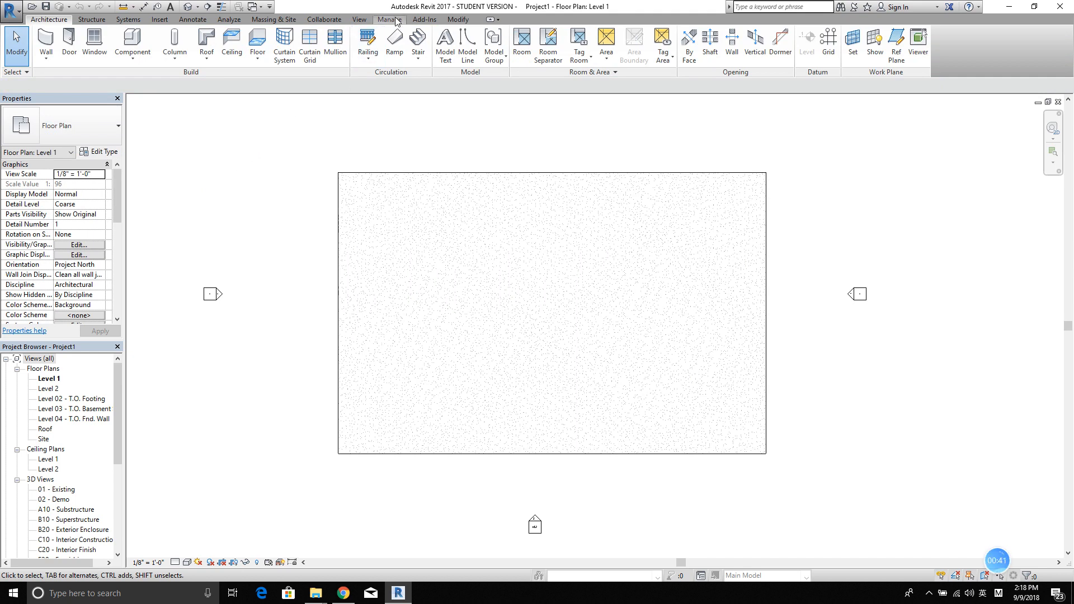
{"action": "left_click", "coordinate": [389, 19]}
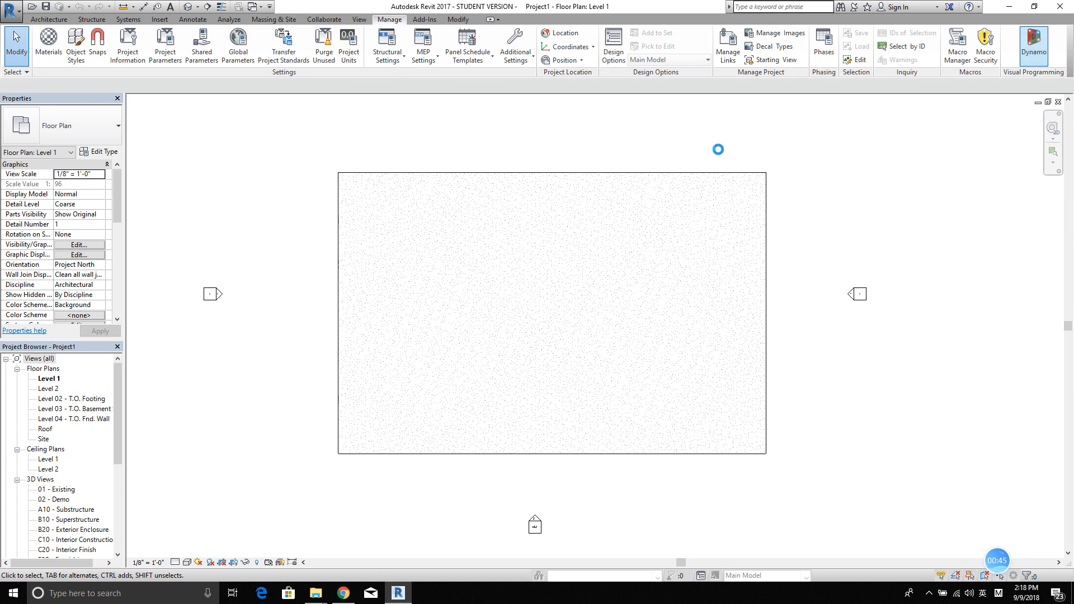
{"action": "left_click", "coordinate": [1033, 43]}
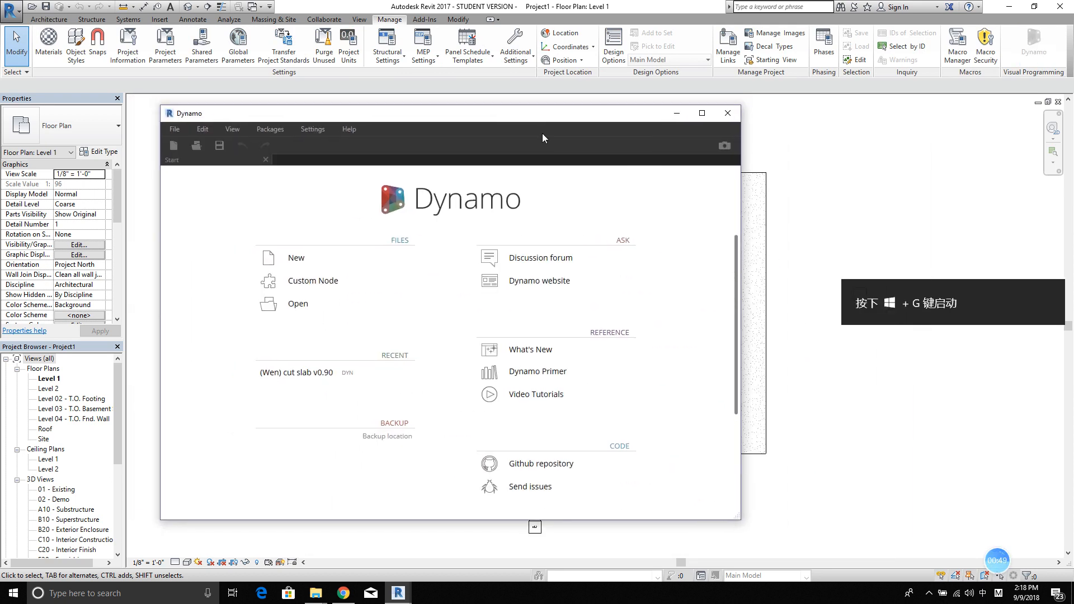
{"action": "left_click", "coordinate": [298, 303]}
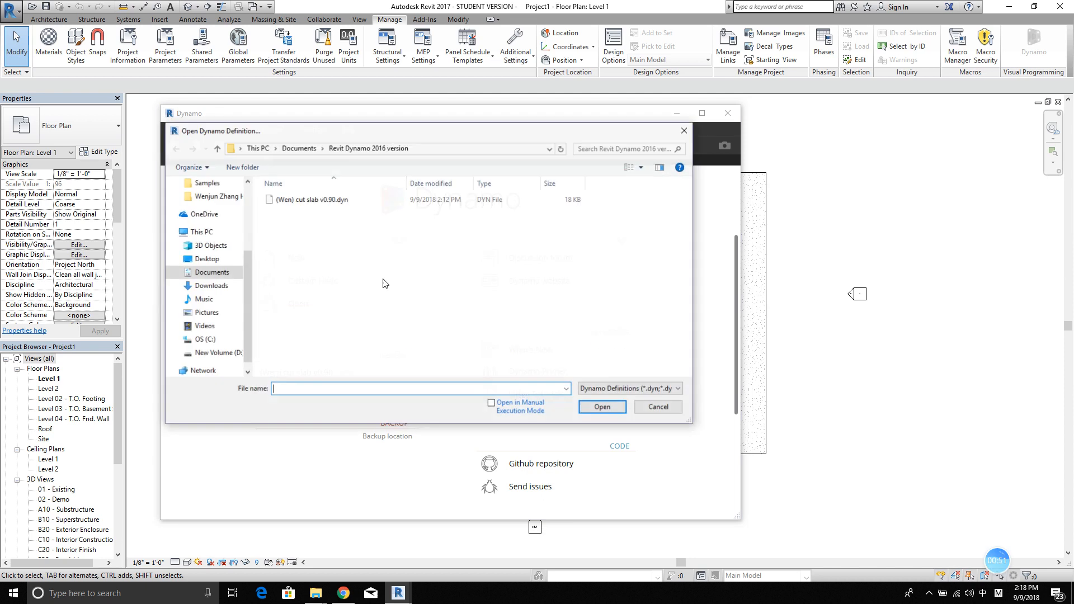
{"action": "left_click", "coordinate": [316, 199]}
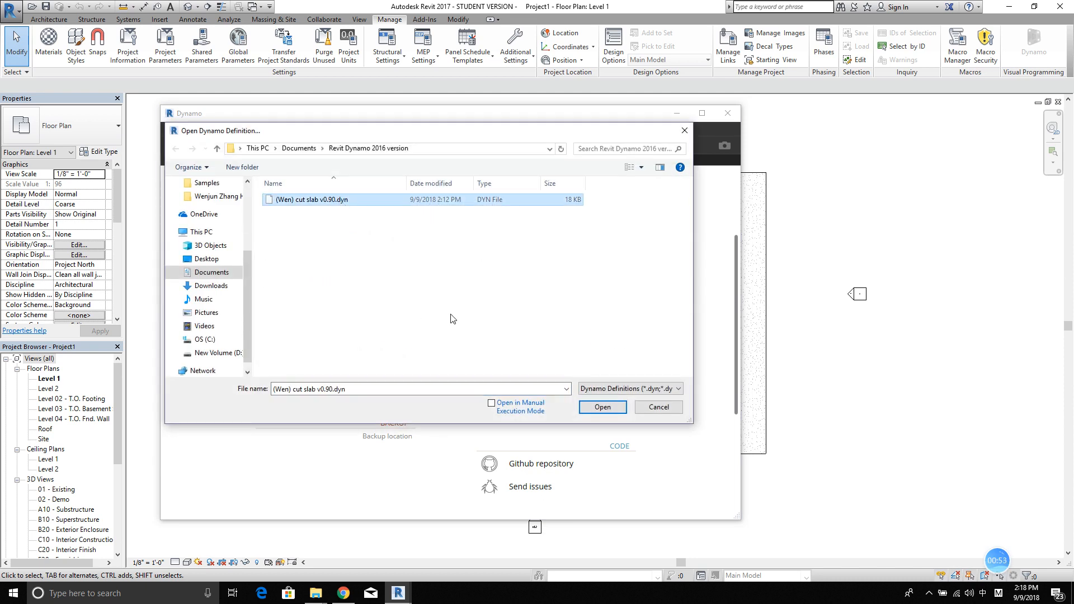
{"action": "left_click", "coordinate": [602, 407]}
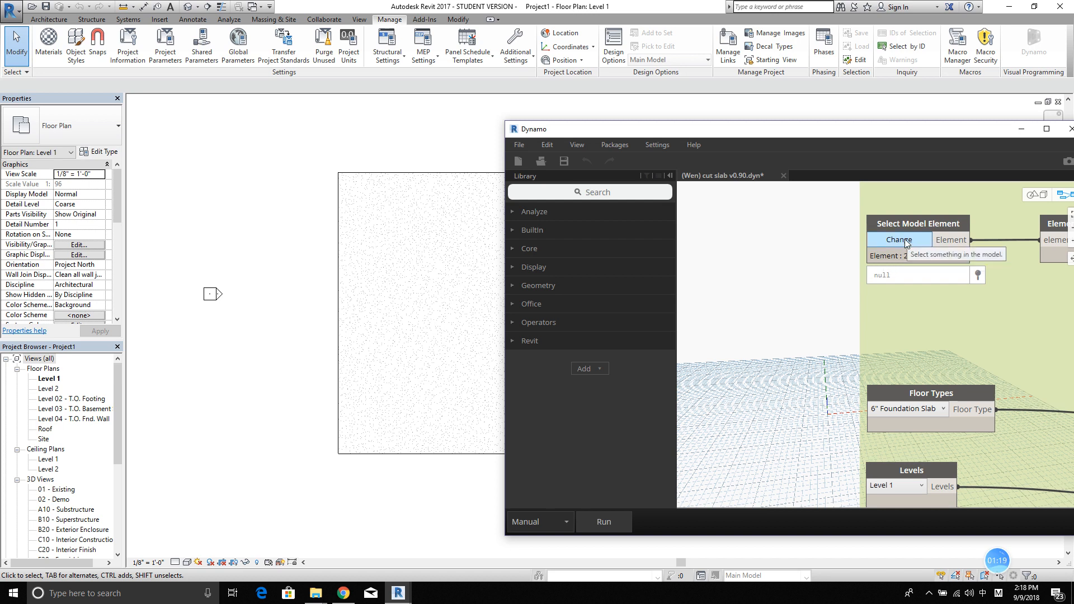
Pick the slab as the model element, choose Generic - 12" floor type and Level 1
{"action": "left_click", "coordinate": [899, 240]}
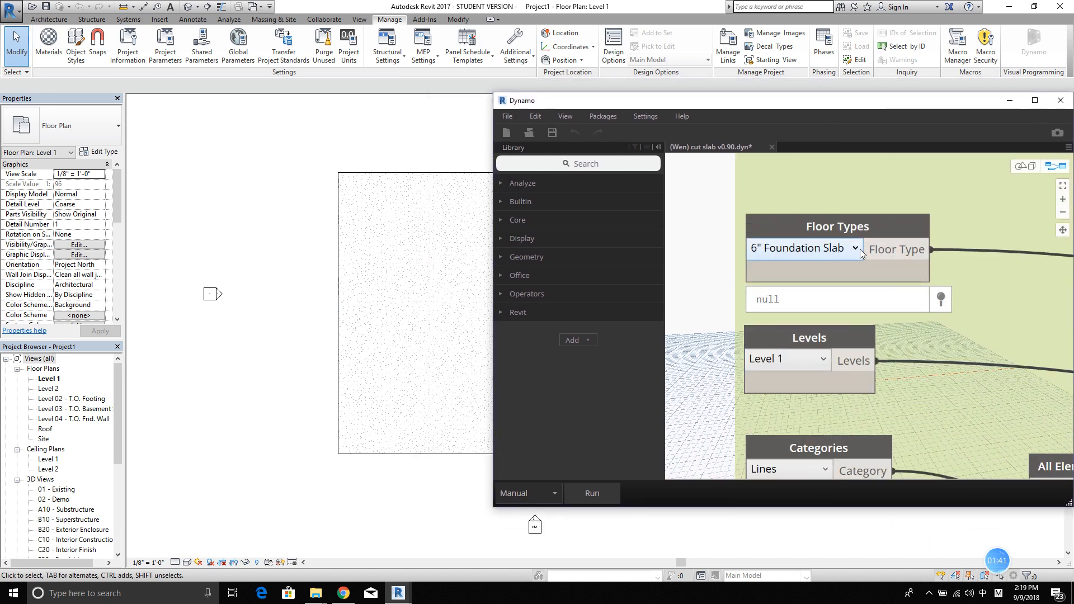
{"action": "left_click", "coordinate": [801, 249]}
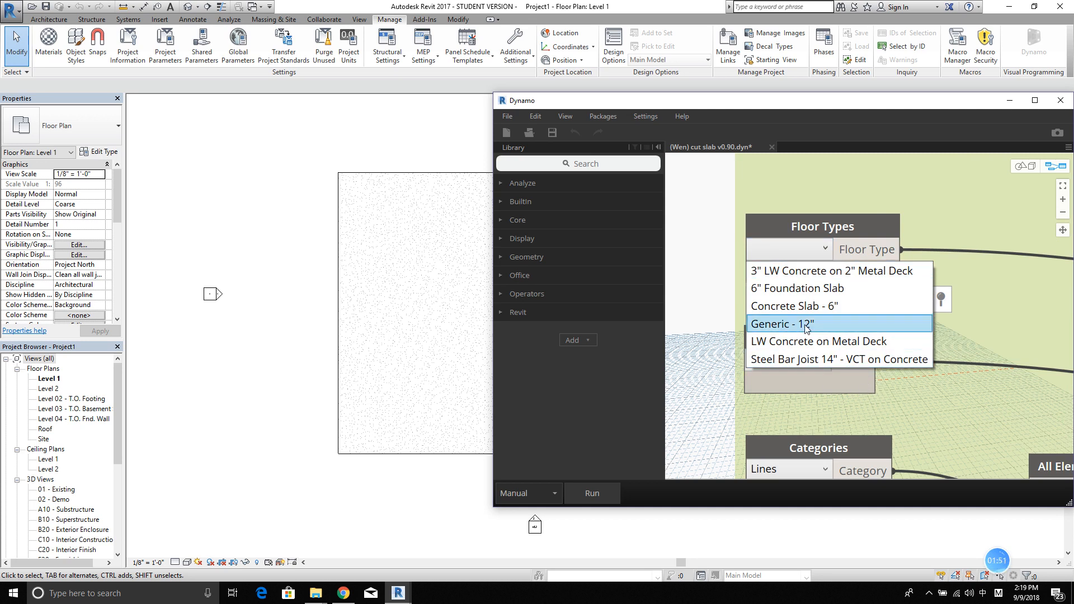
{"action": "left_click", "coordinate": [784, 323]}
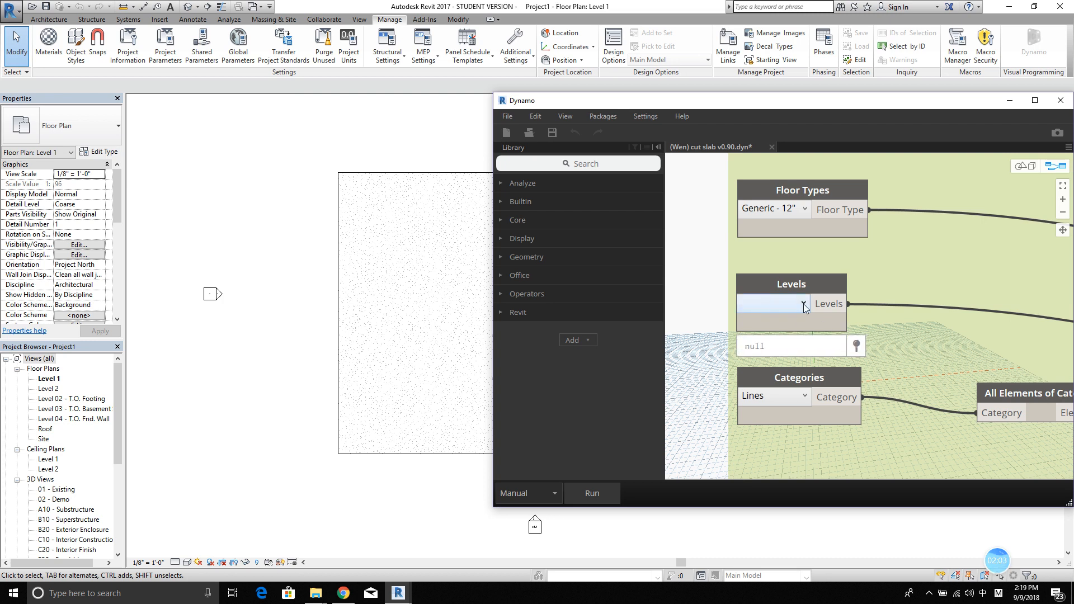
{"action": "left_click", "coordinate": [772, 303]}
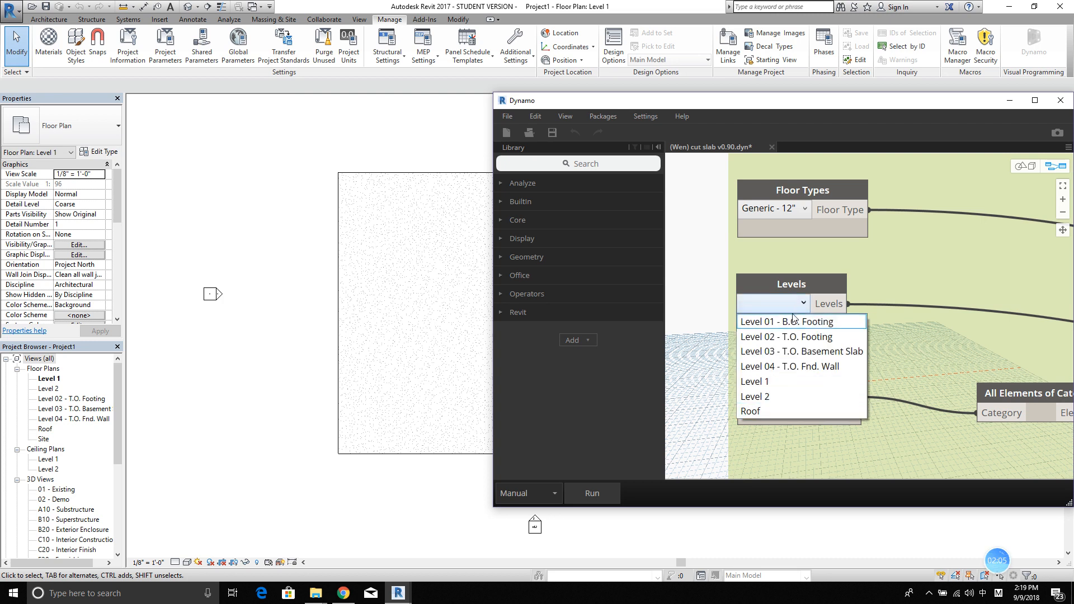
{"action": "left_click", "coordinate": [756, 382]}
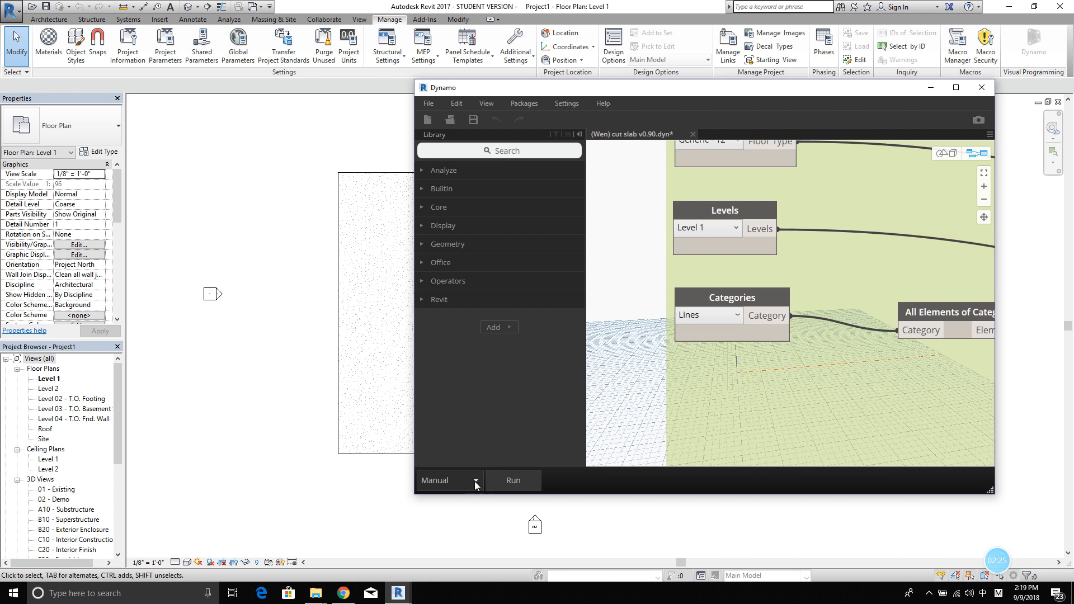
Keep the graph's run mode on Manual
{"action": "left_click", "coordinate": [475, 480]}
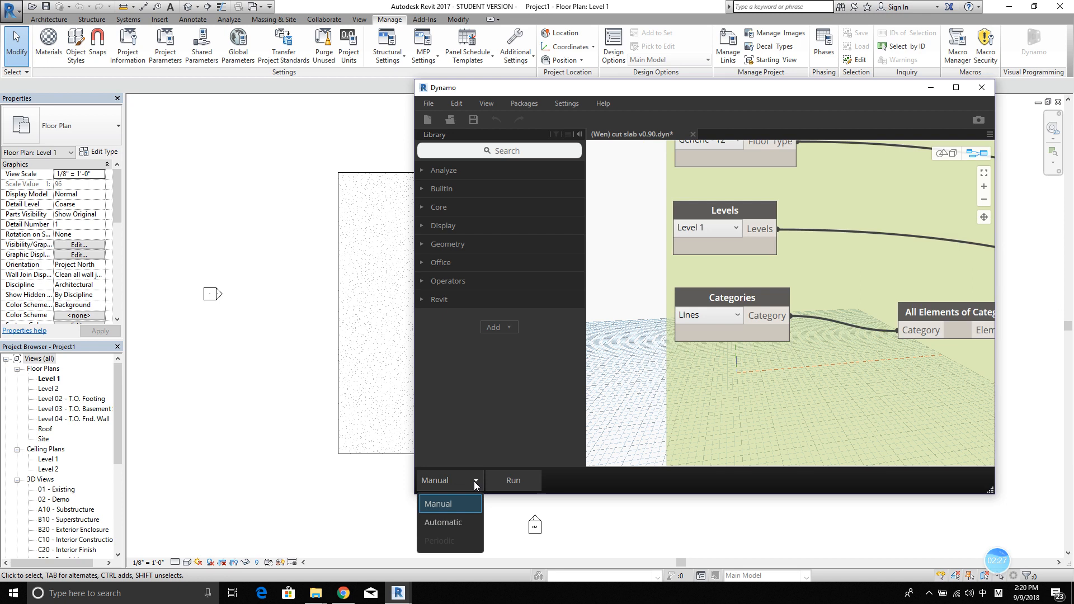
{"action": "left_click", "coordinate": [480, 424]}
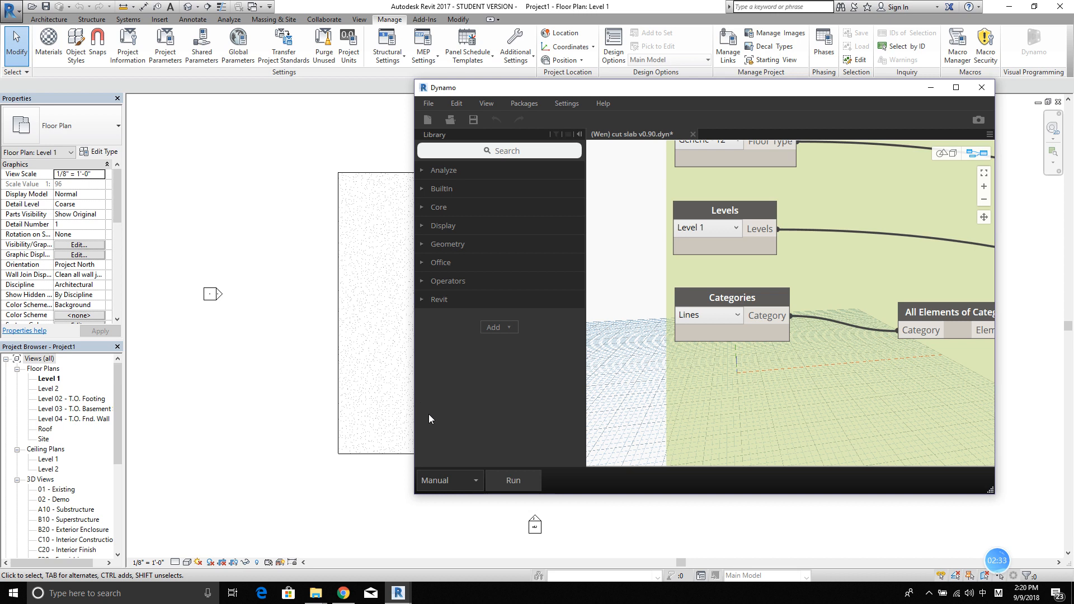
{"action": "mouse_move", "coordinate": [460, 497]}
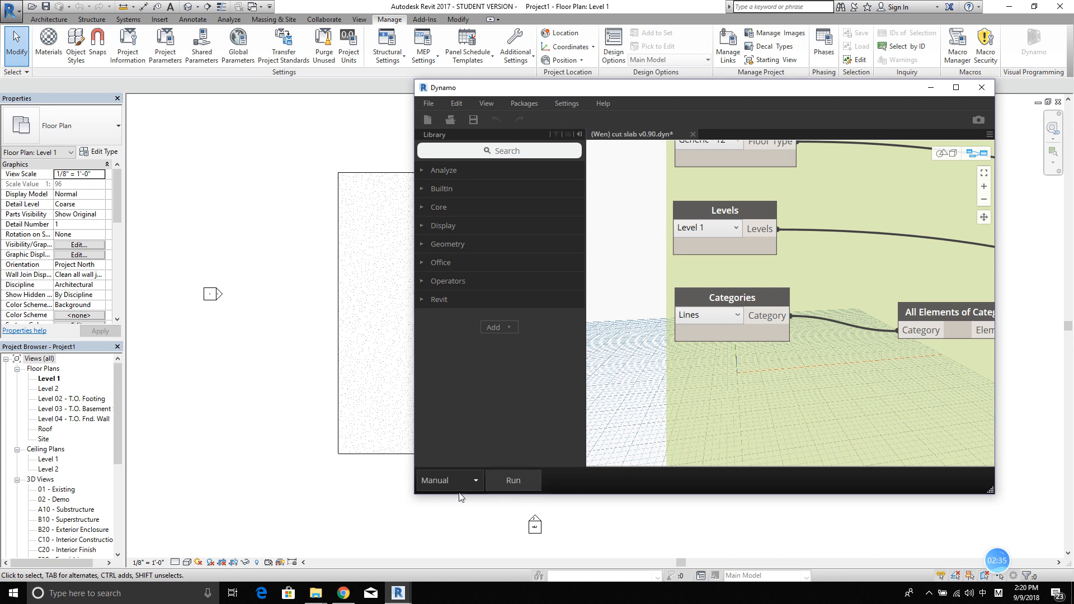
{"action": "mouse_move", "coordinate": [471, 492]}
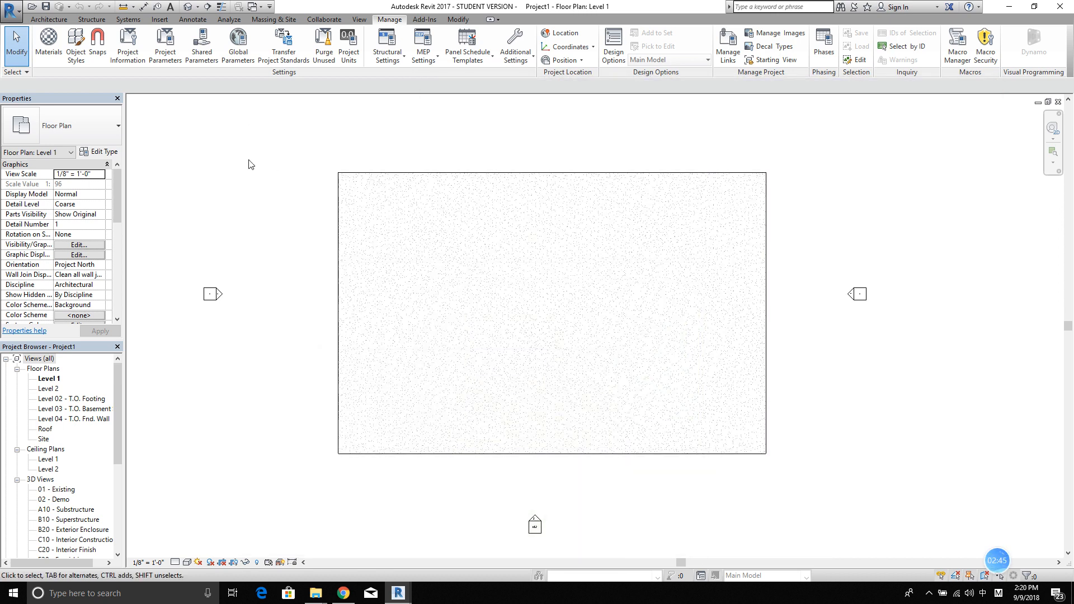
Sketch model lines over the slab: slanted line, spline, circle and corner rectangle
{"action": "left_click", "coordinate": [48, 19]}
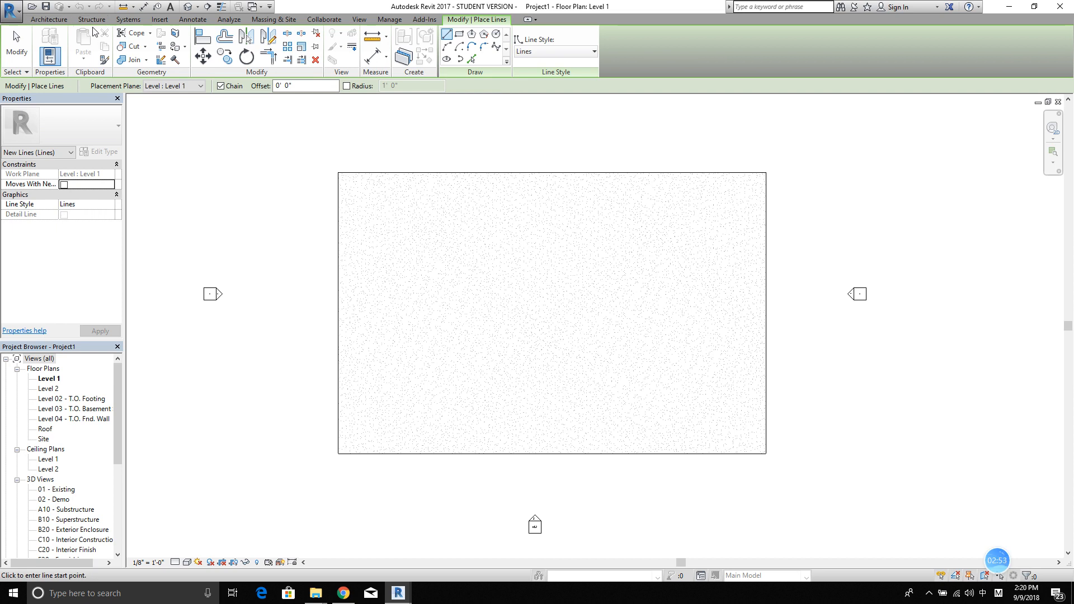
{"action": "left_click", "coordinate": [90, 19]}
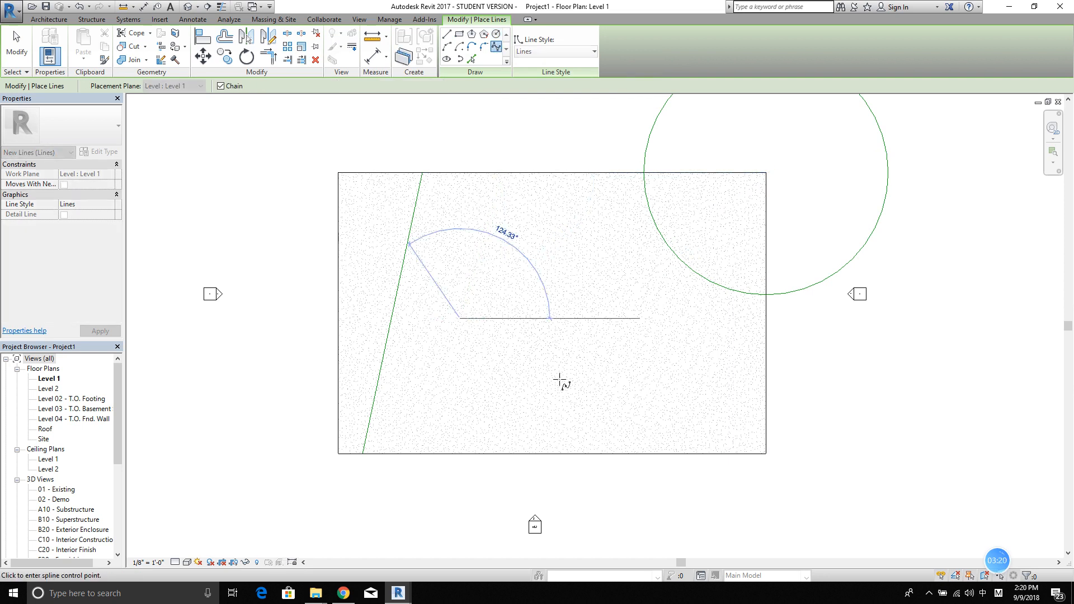
{"action": "left_click", "coordinate": [497, 454]}
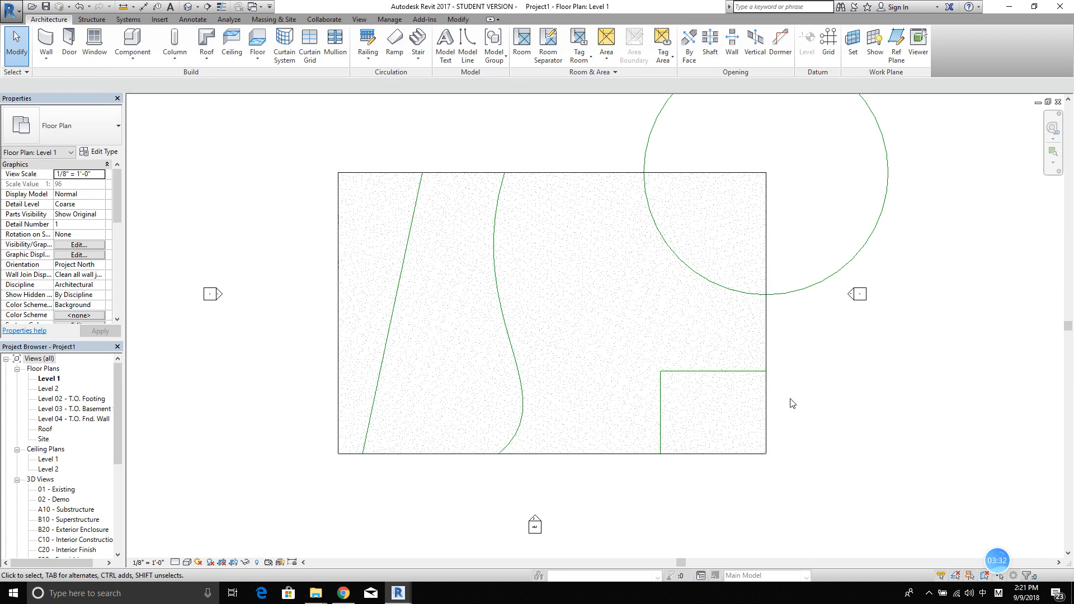
{"action": "mouse_move", "coordinate": [490, 135]}
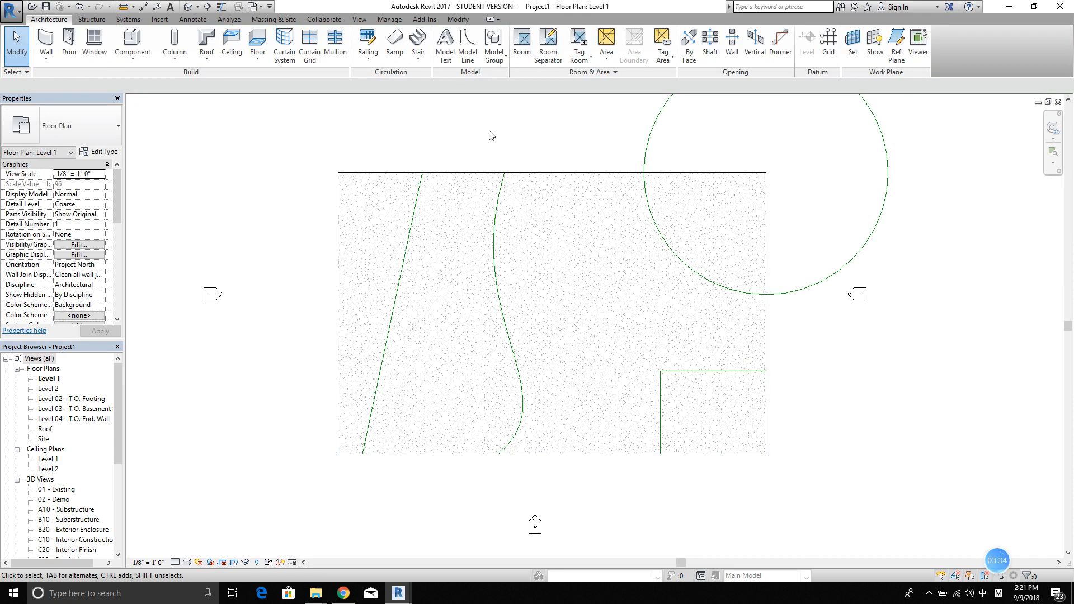
{"action": "mouse_move", "coordinate": [456, 349]}
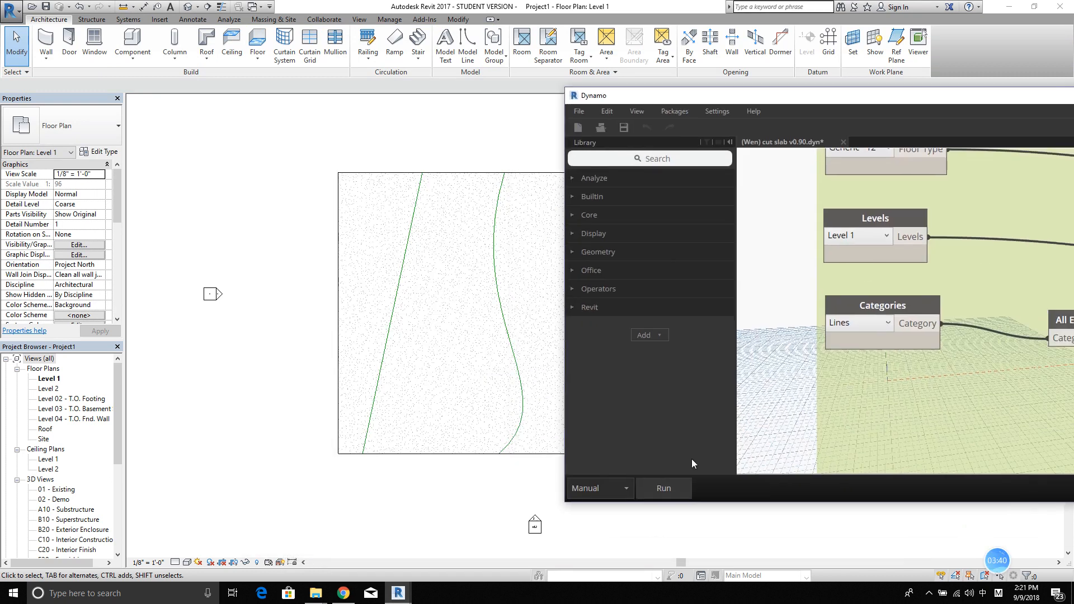
Run the script and inspect the new Generic - 12" floor pieces, including the corner piece
{"action": "left_click", "coordinate": [663, 488]}
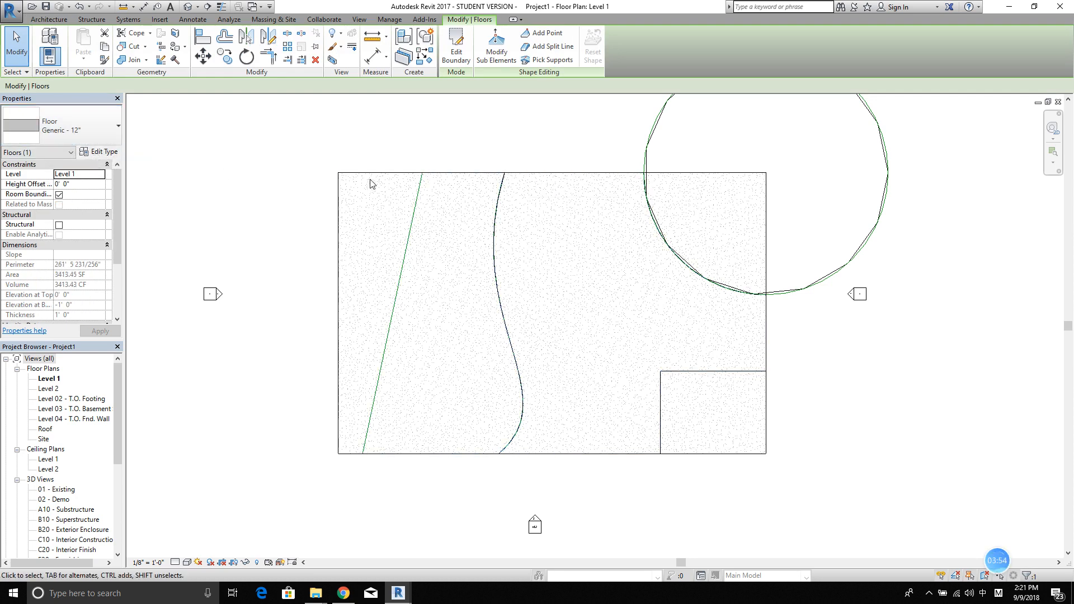
{"action": "left_click", "coordinate": [596, 177]}
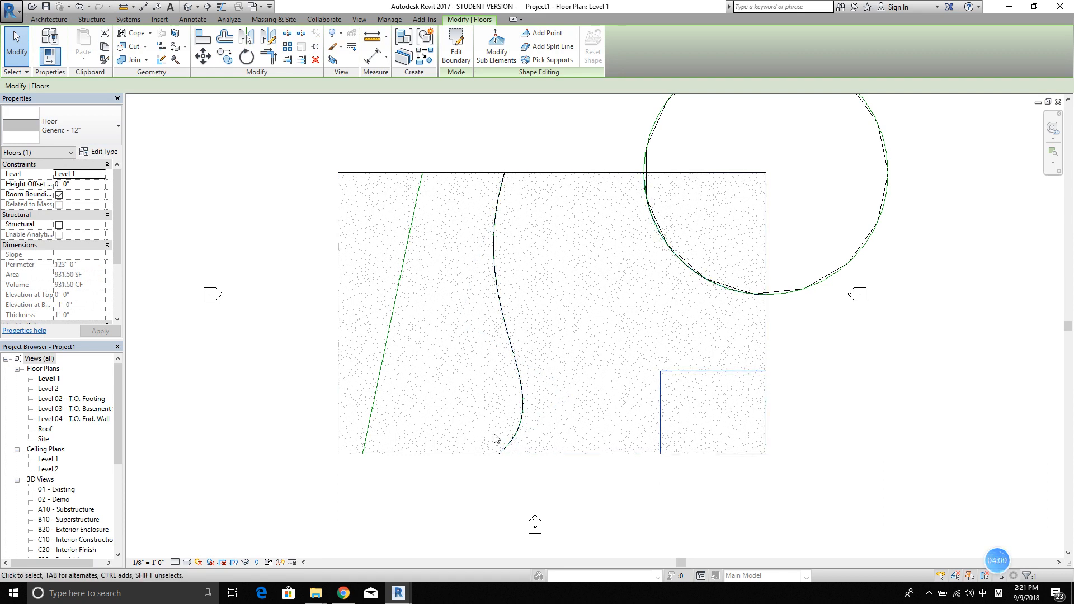
{"action": "left_click", "coordinate": [340, 235]}
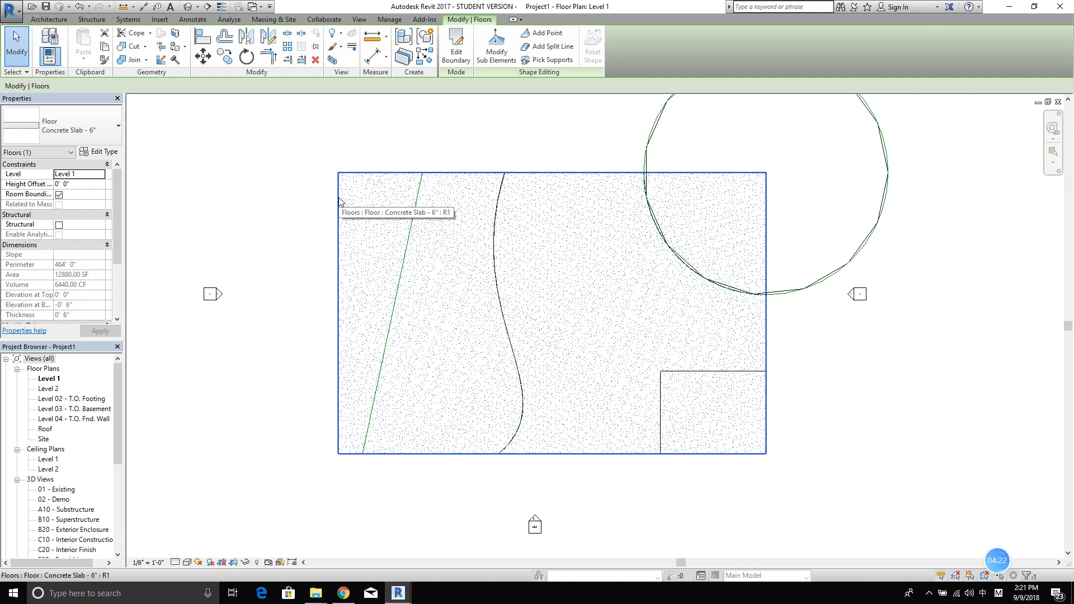
Delete the original Concrete Slab - 6" via its context menu
{"action": "right_click", "coordinate": [340, 203]}
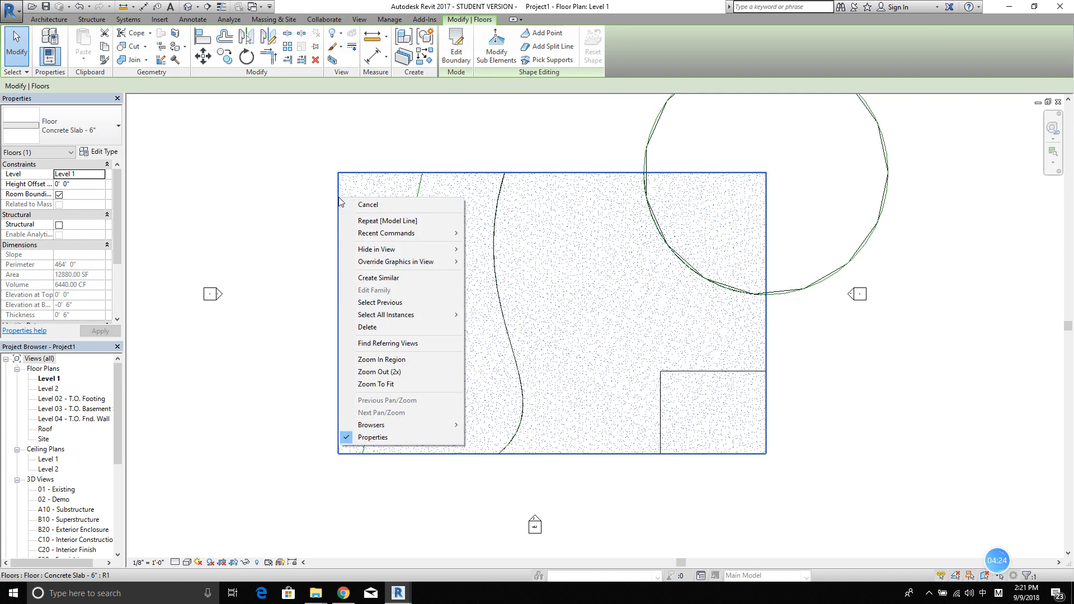
{"action": "mouse_move", "coordinate": [383, 332]}
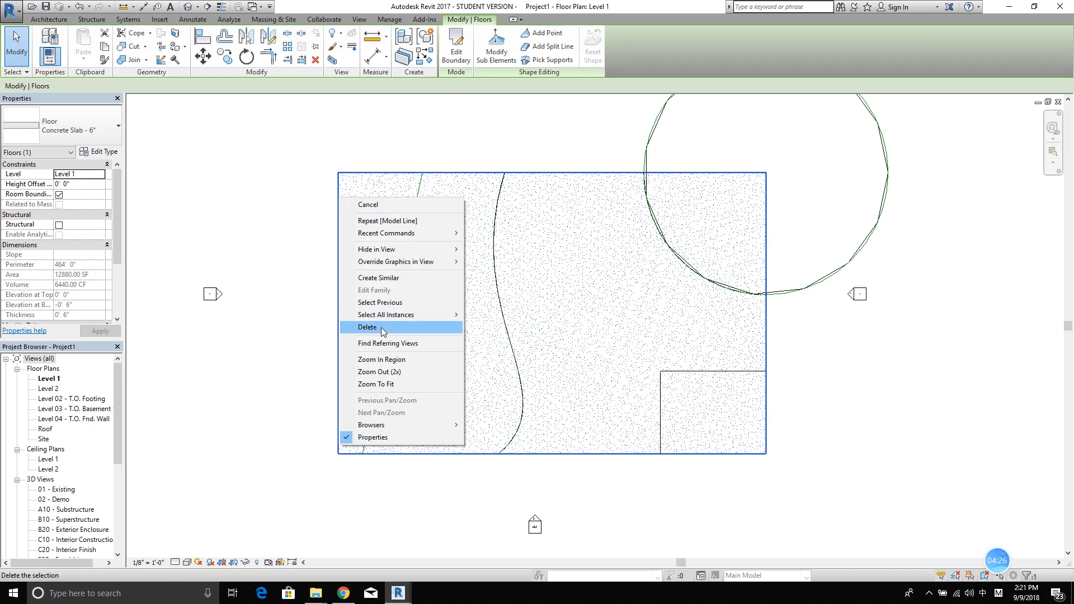
{"action": "left_click", "coordinate": [368, 327]}
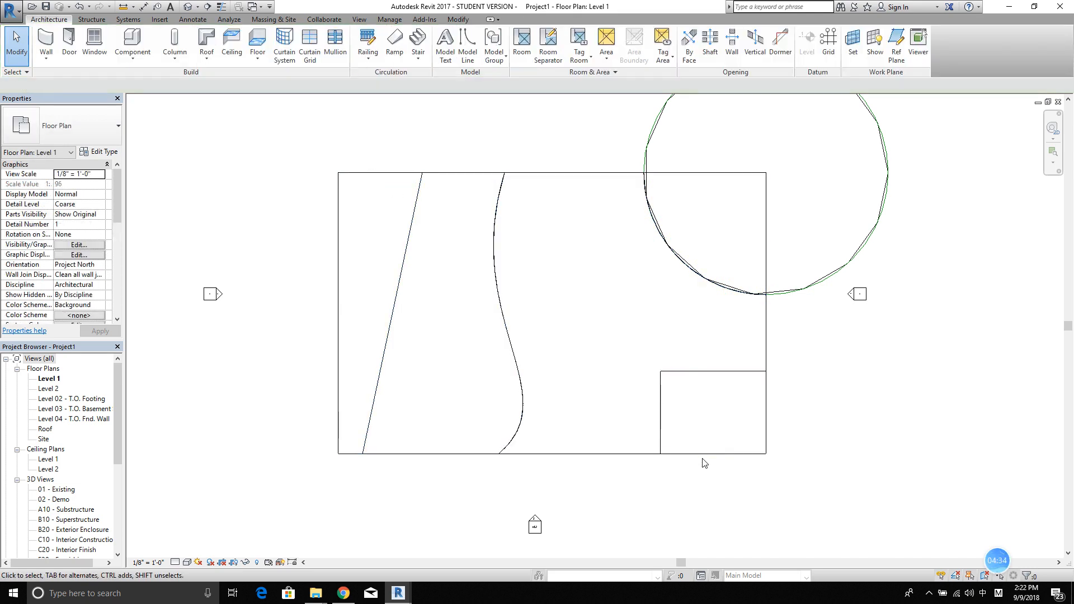
{"action": "mouse_move", "coordinate": [861, 430]}
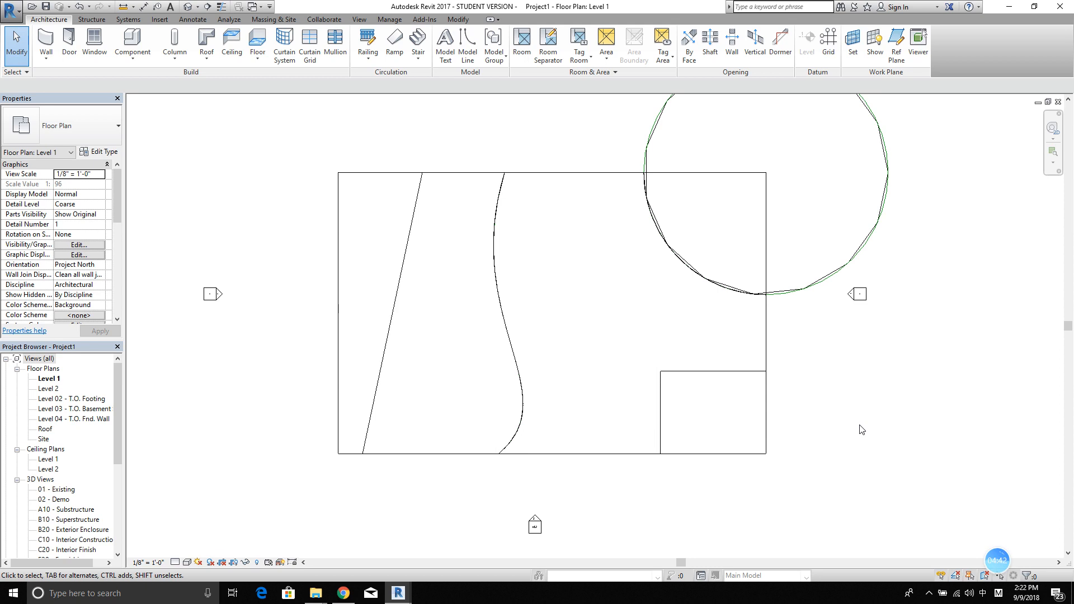
{"action": "mouse_move", "coordinate": [917, 491]}
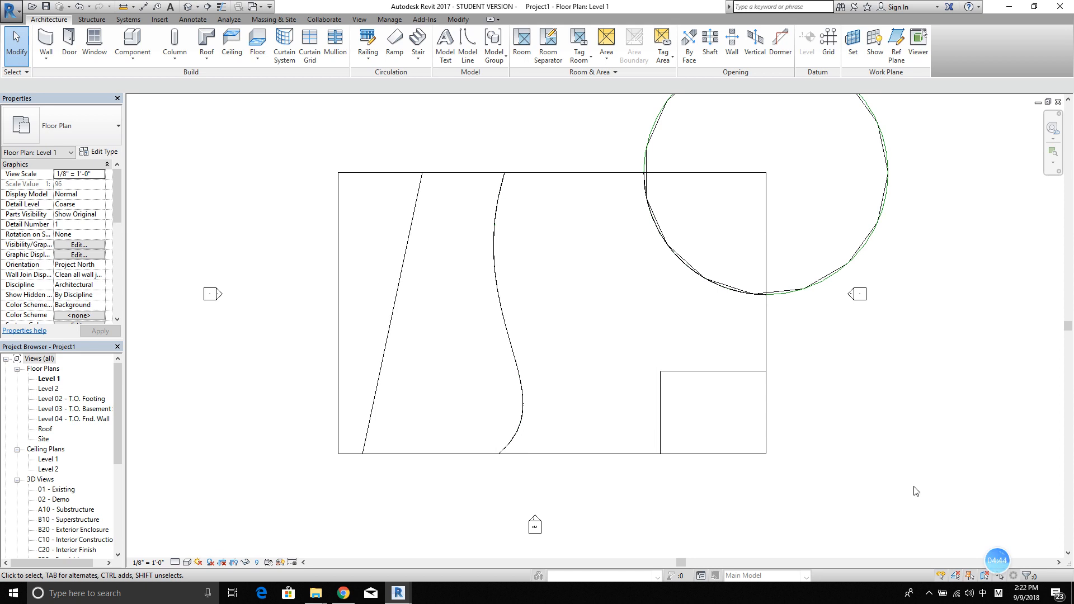